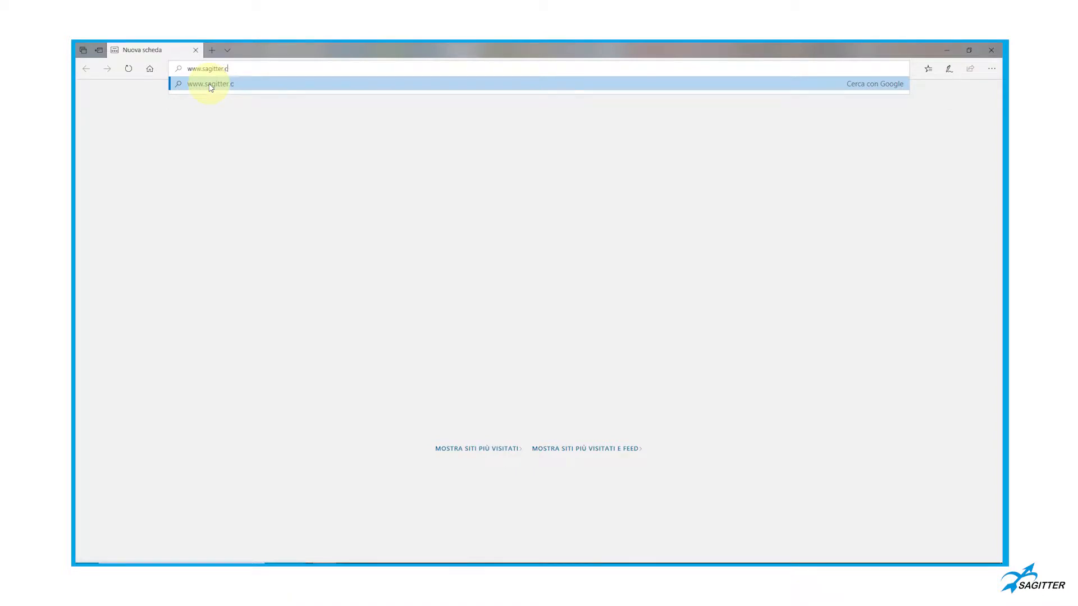
{"action": "key", "text": "enter"}
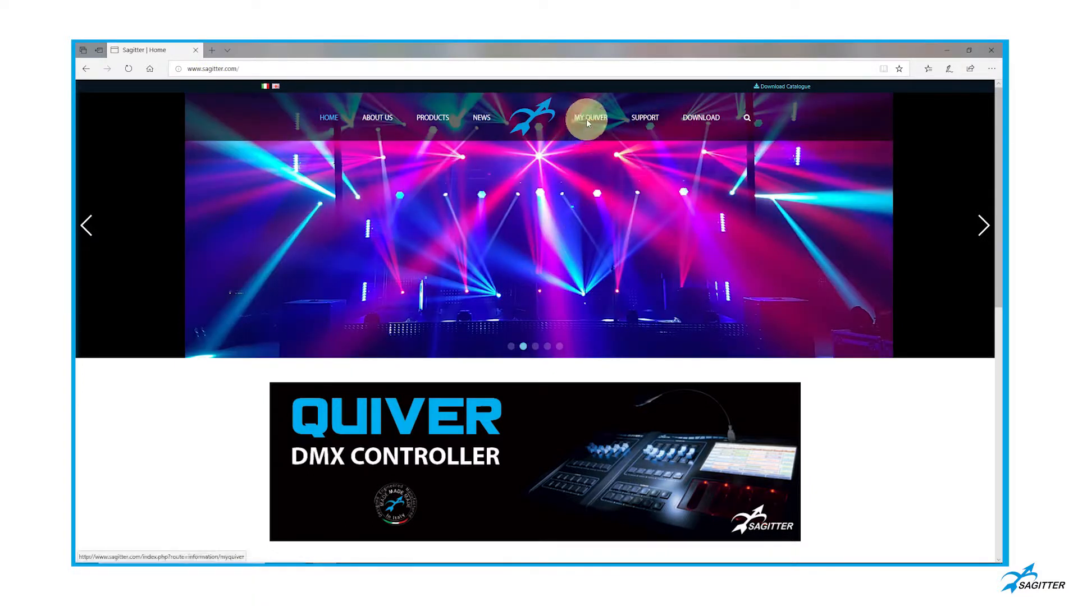
{"action": "left_click", "coordinate": [587, 118]}
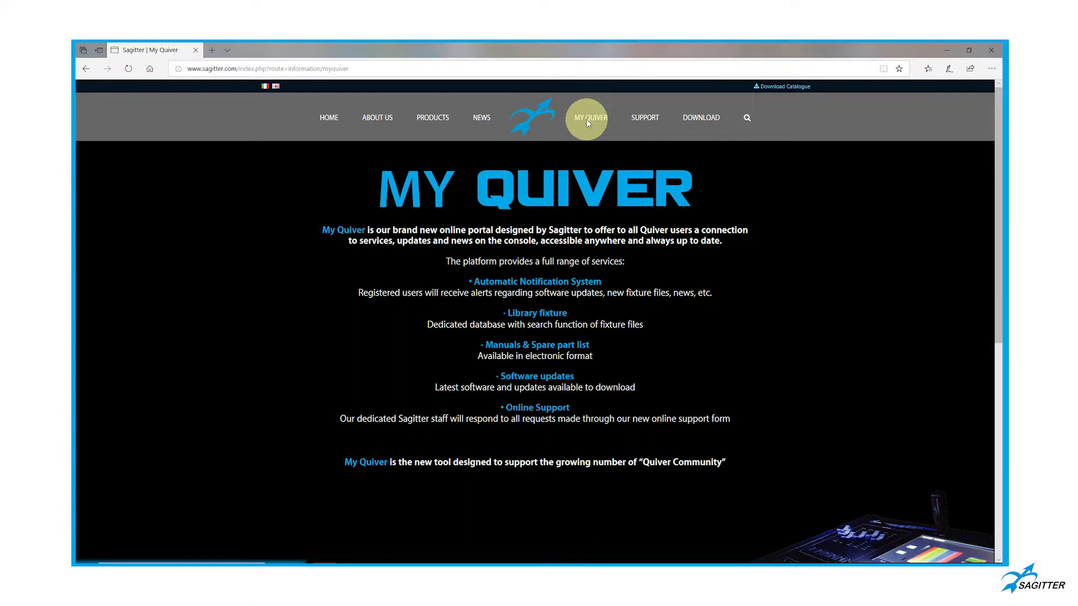
{"action": "mouse_move", "coordinate": [367, 170]}
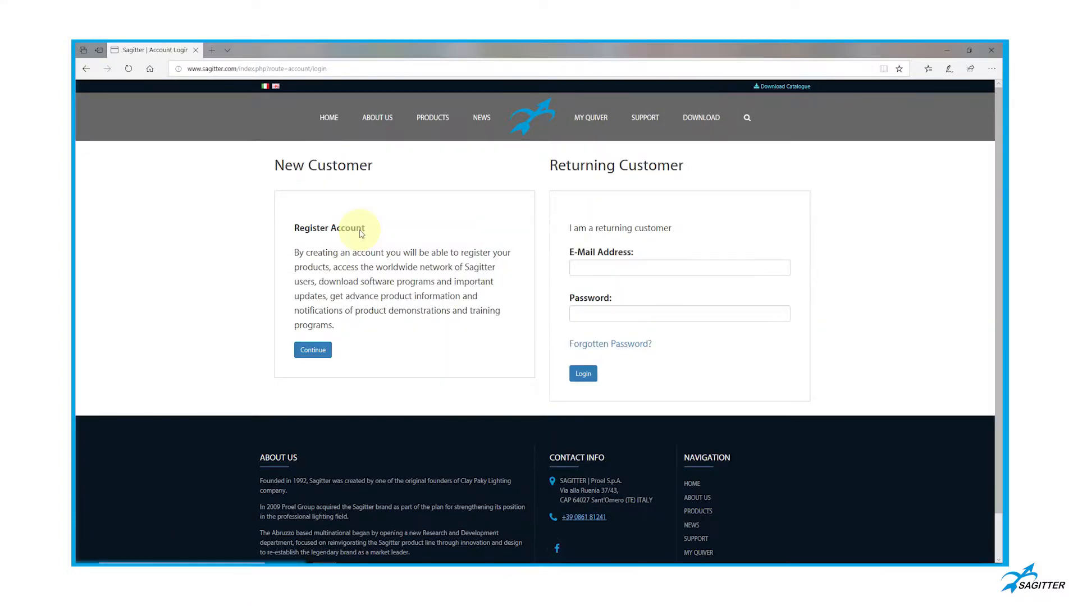
{"action": "mouse_move", "coordinate": [254, 321]}
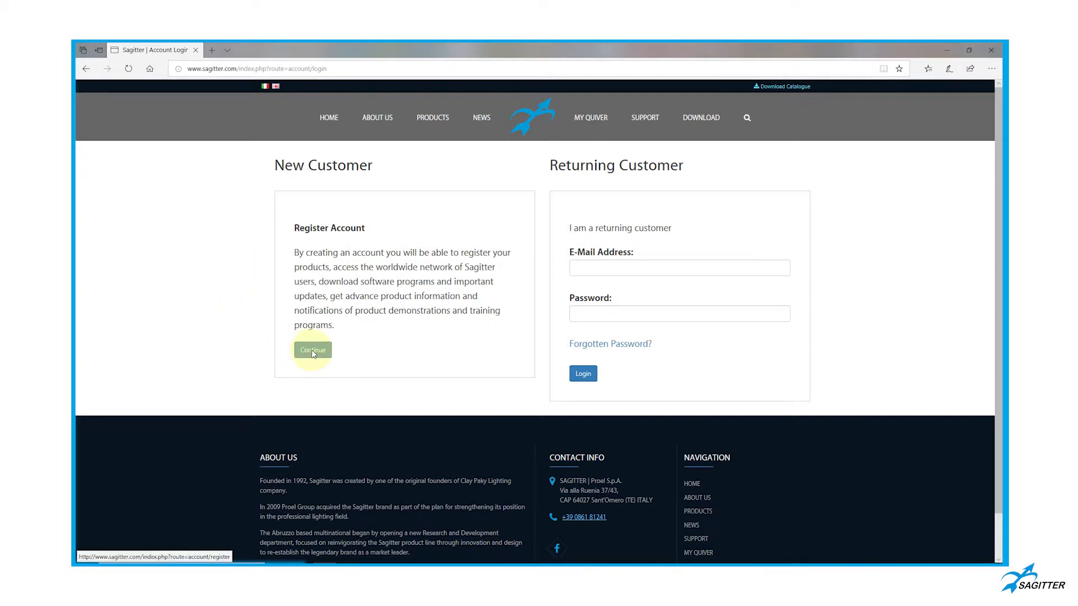
Log in to the My Quiver account and start adding a new product
{"action": "left_click", "coordinate": [312, 350]}
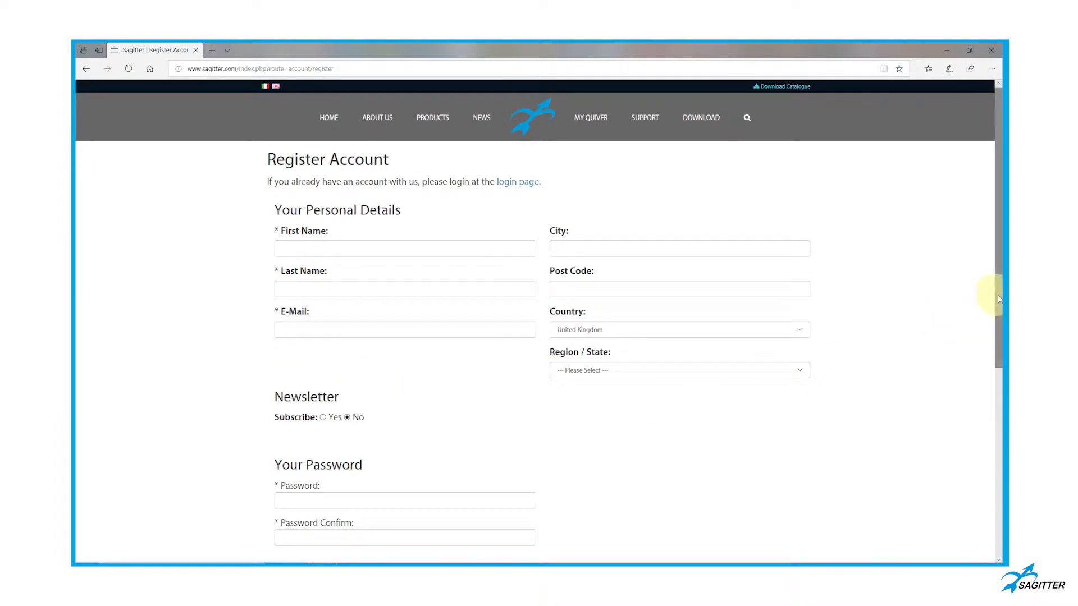
{"action": "scroll", "scroll_direction": "down", "scroll_amount": 3}
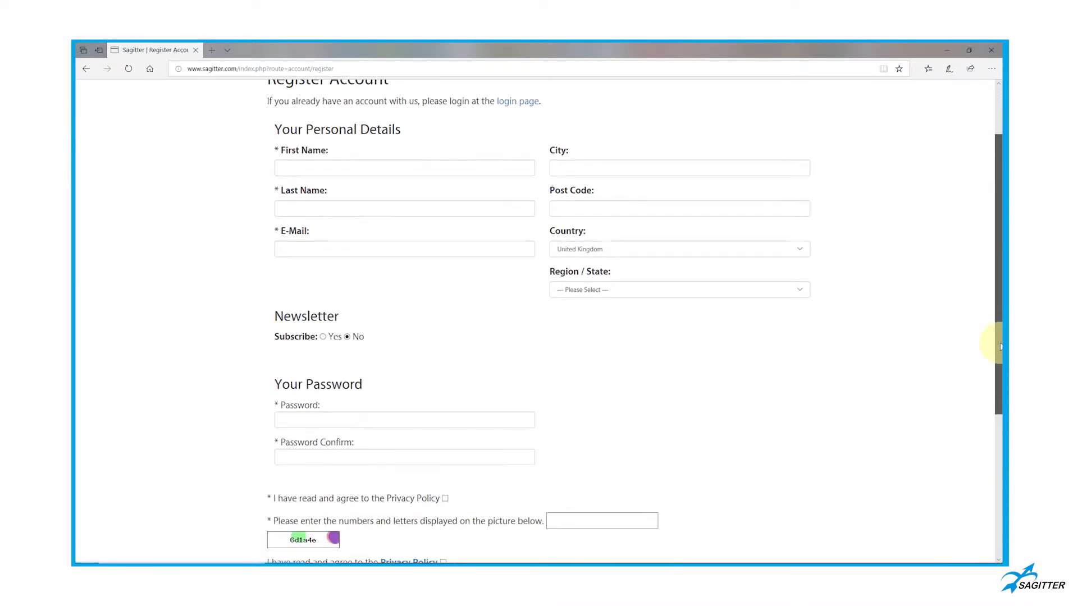
{"action": "scroll", "scroll_direction": "down", "scroll_amount": 3}
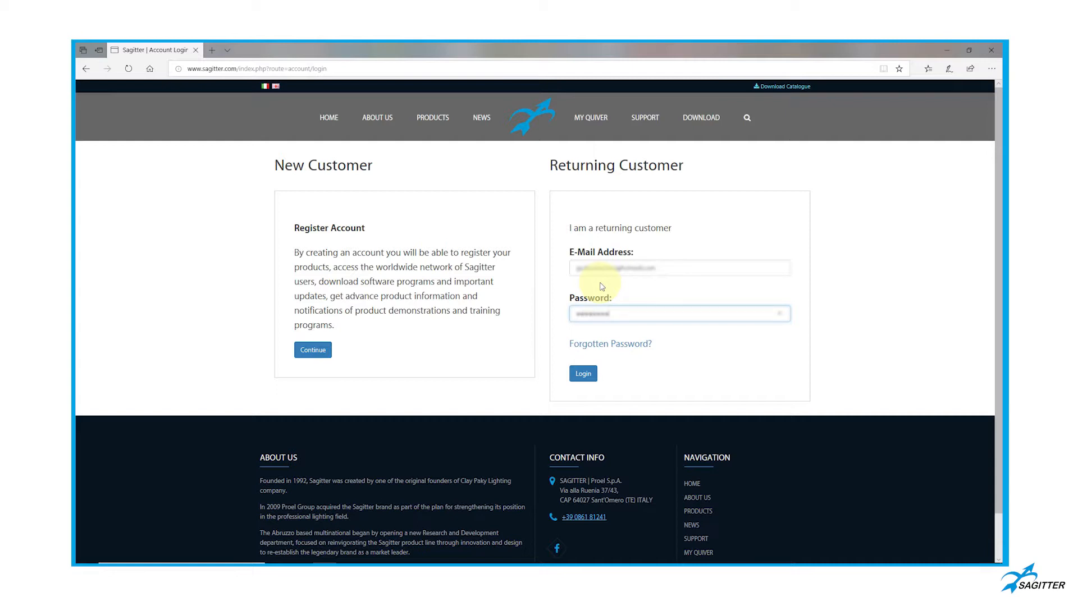
{"action": "left_click", "coordinate": [582, 373]}
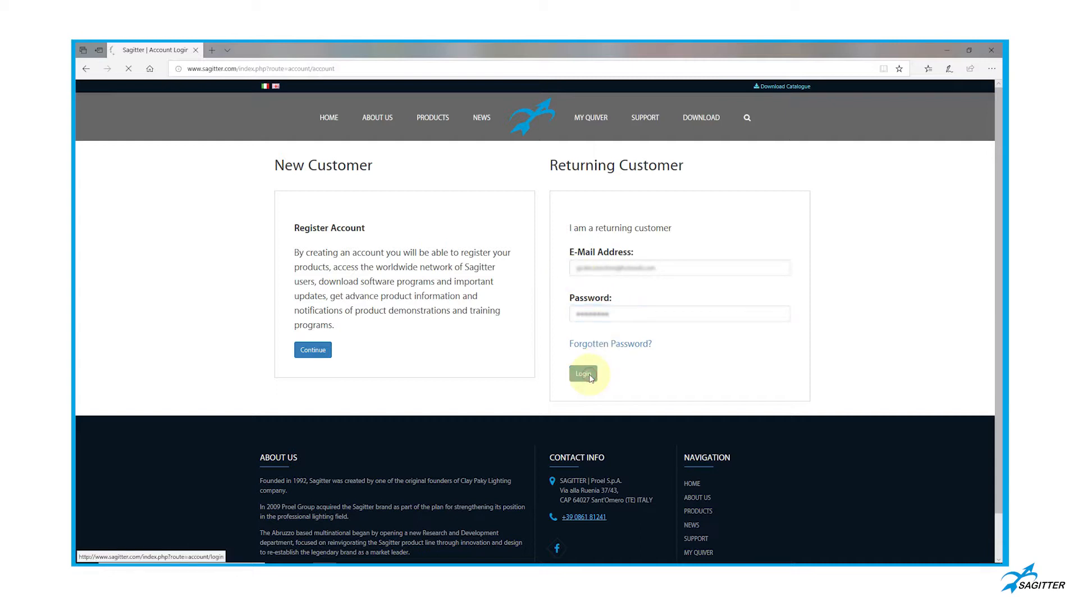
{"action": "left_click", "coordinate": [582, 374]}
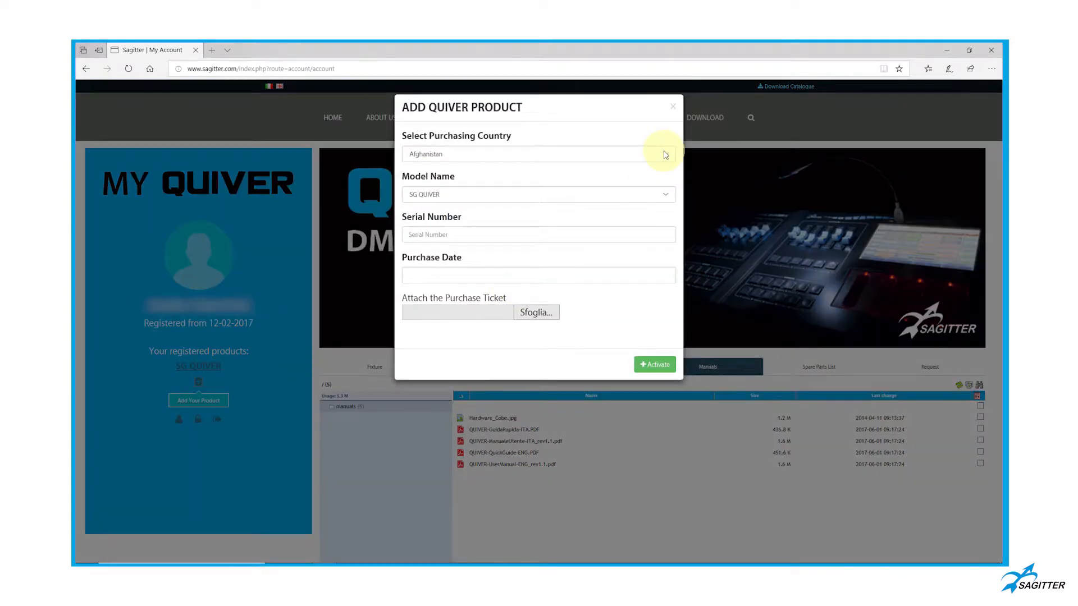
Choose Italy as the new product's purchasing country
{"action": "left_click", "coordinate": [538, 153]}
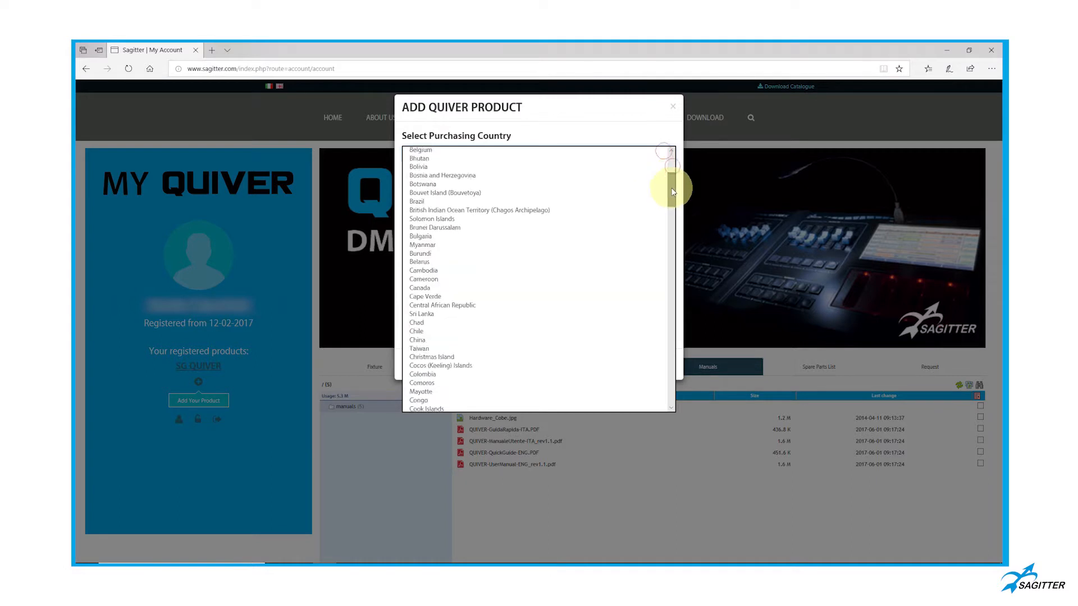
{"action": "scroll", "scroll_direction": "down", "scroll_amount": 3}
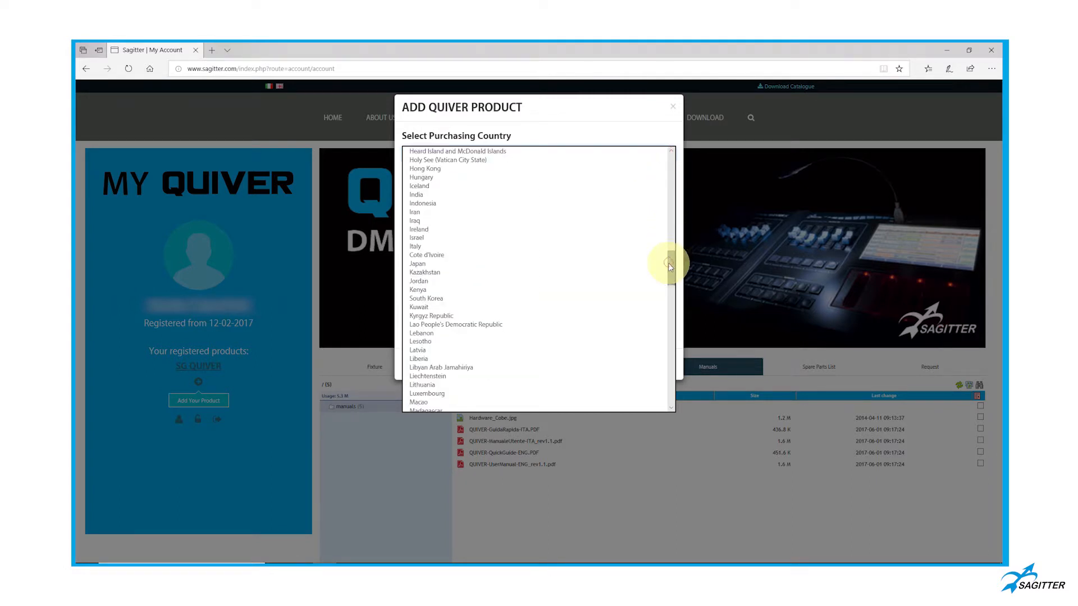
{"action": "left_click", "coordinate": [414, 246]}
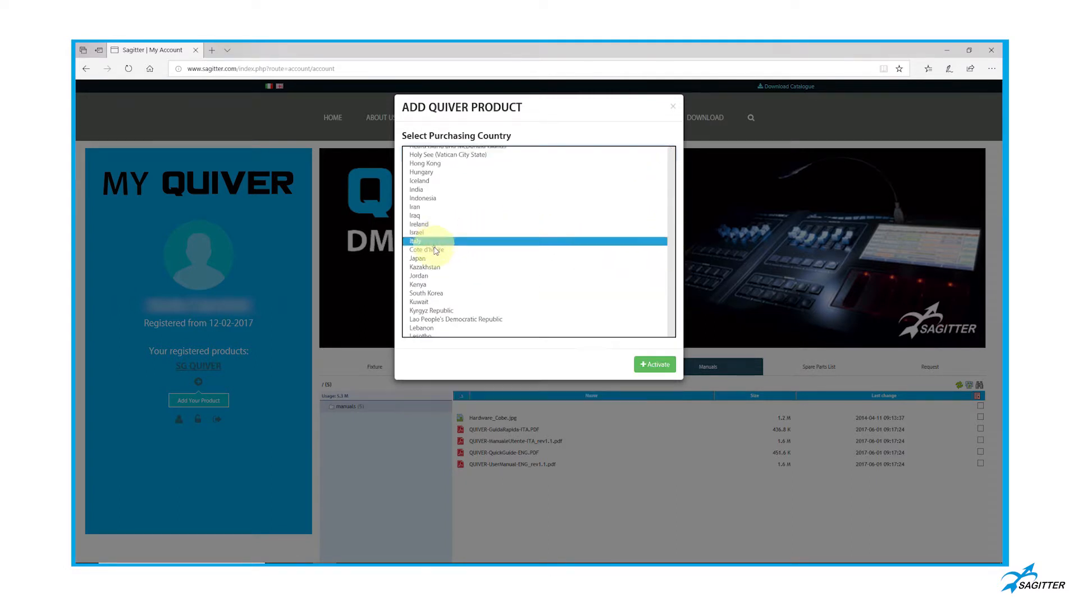
{"action": "left_click", "coordinate": [415, 241]}
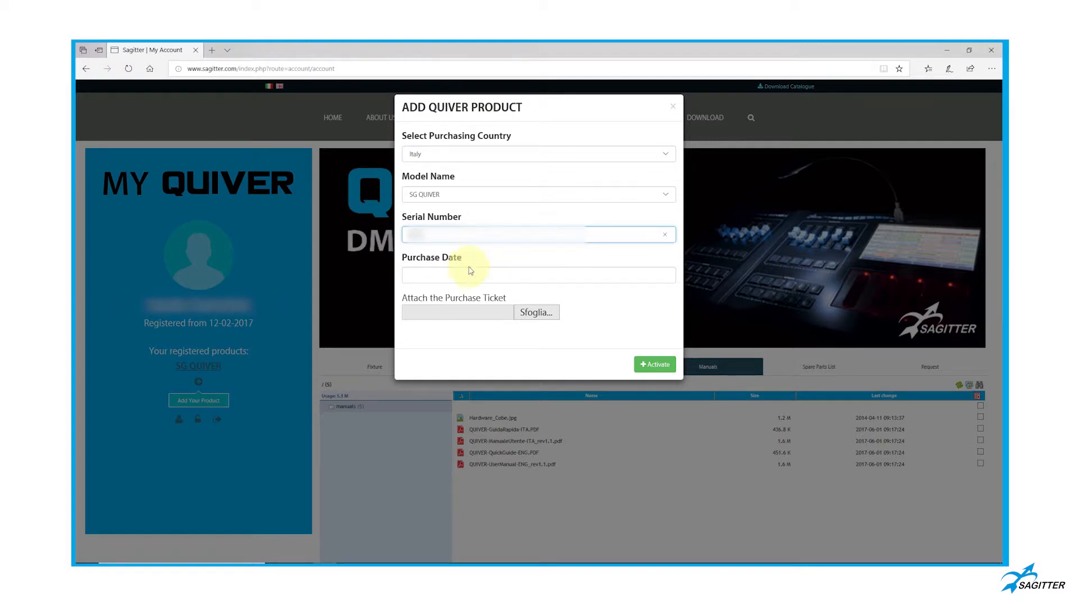
Set the purchase date to 14 June 2018, then review the SG QUIVER details
{"action": "left_click", "coordinate": [538, 275]}
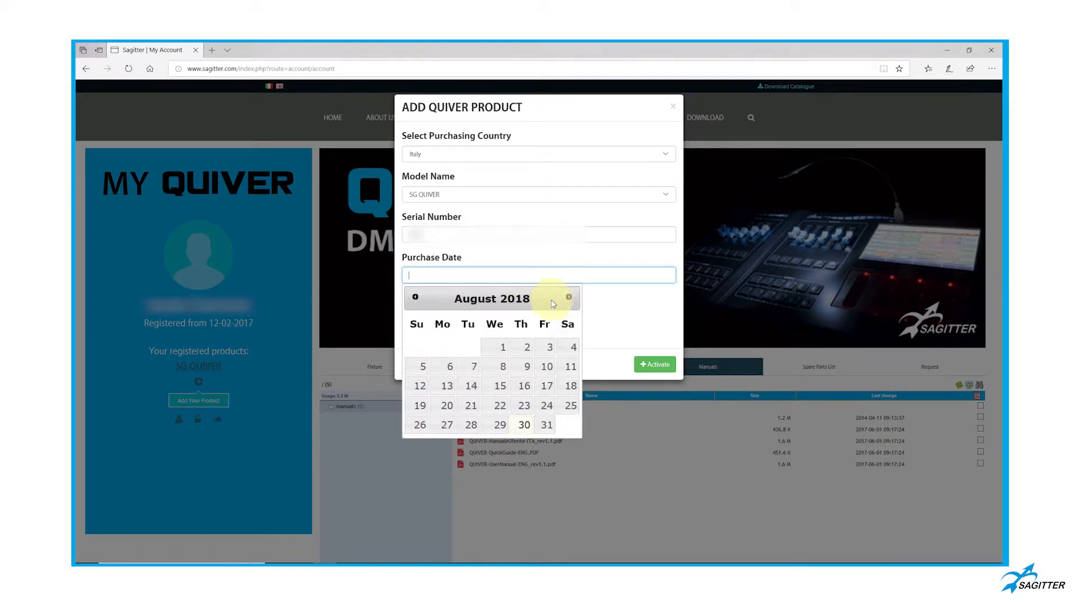
{"action": "left_click", "coordinate": [414, 297]}
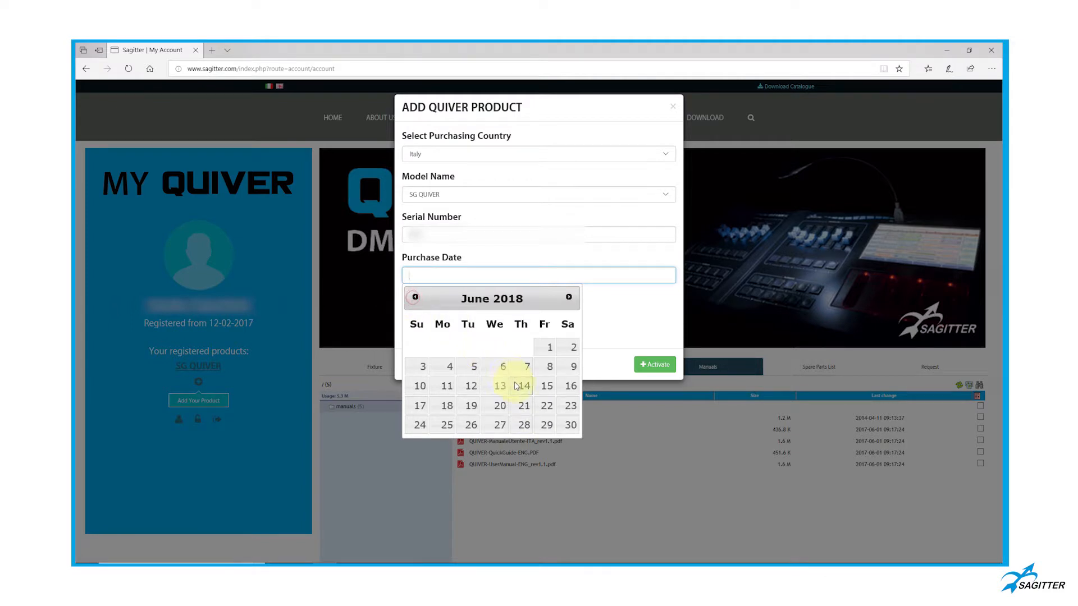
{"action": "left_click", "coordinate": [524, 386]}
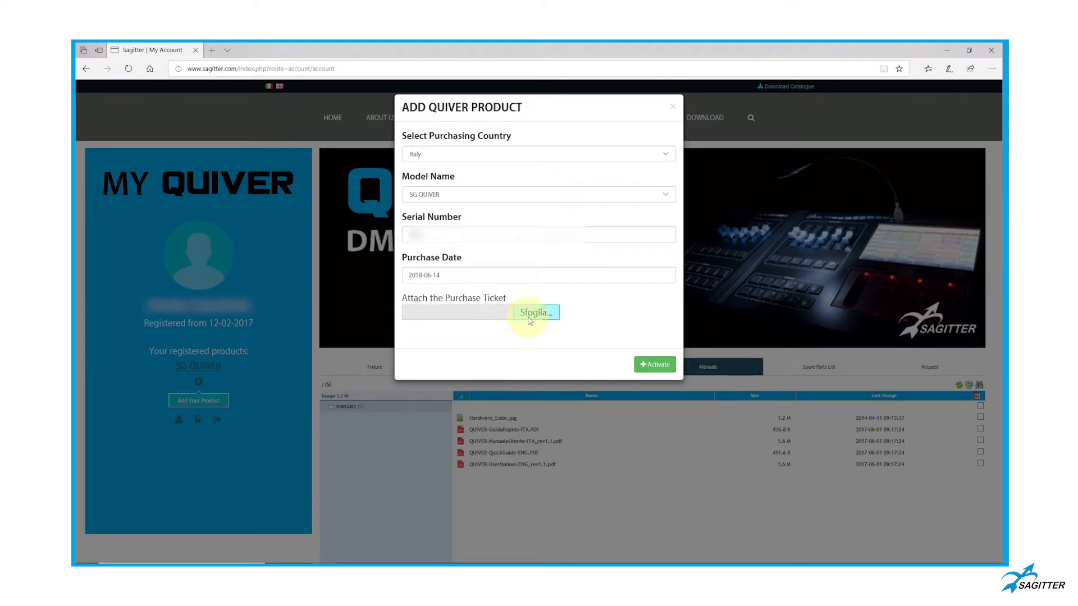
{"action": "mouse_move", "coordinate": [621, 358]}
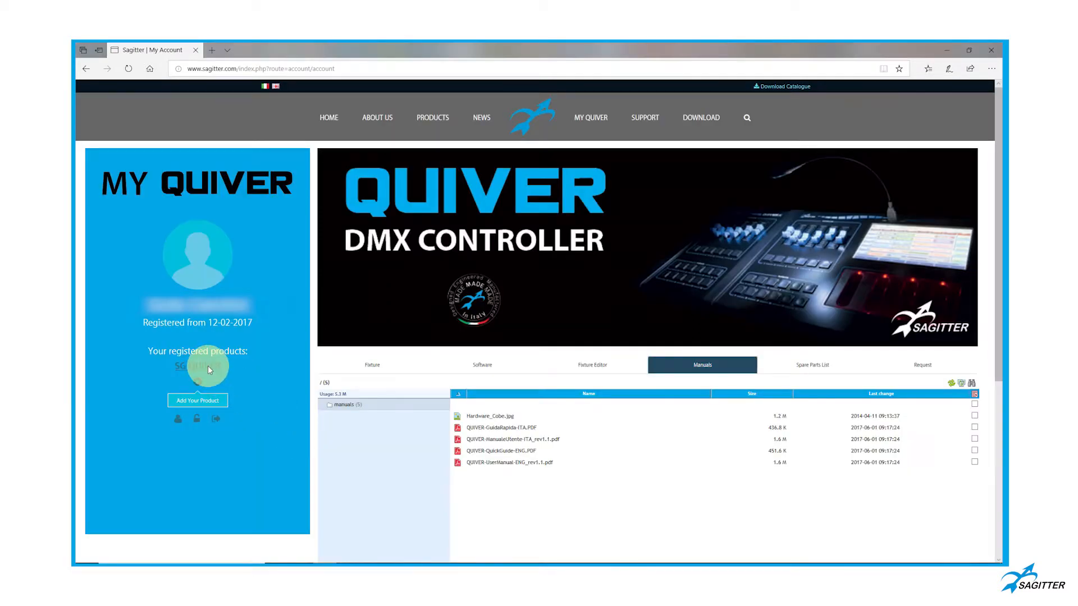
{"action": "left_click", "coordinate": [197, 365]}
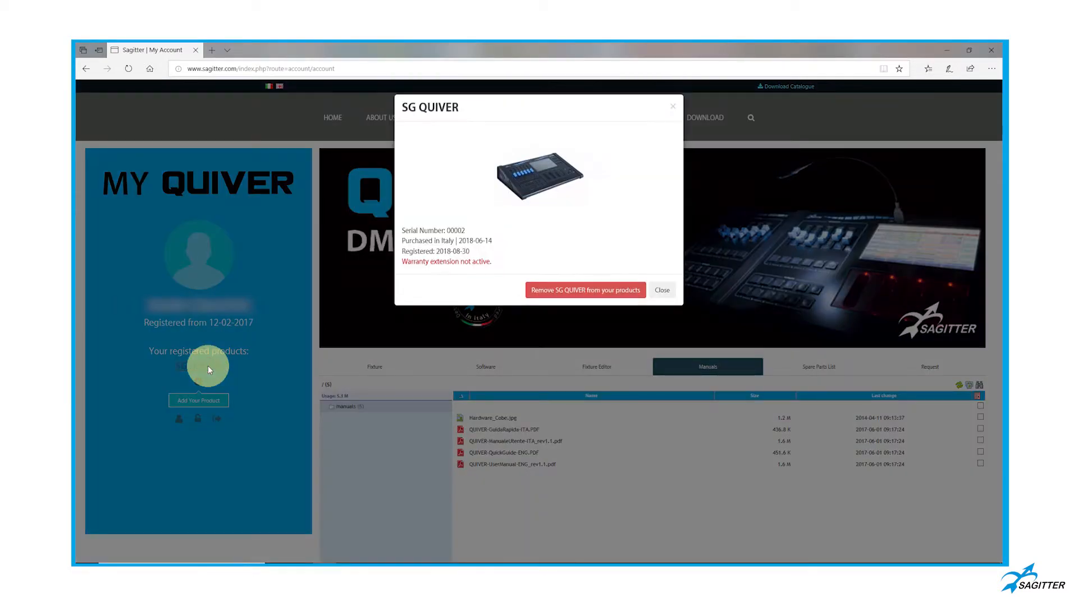
{"action": "left_click", "coordinate": [660, 290]}
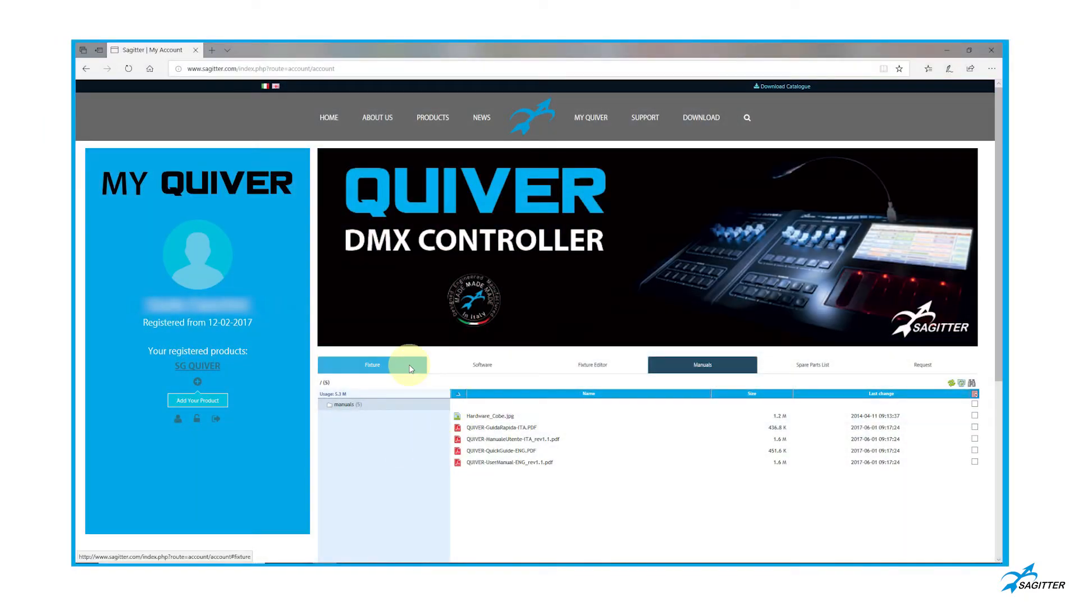
Show the Sagitter fixture folder's 216 .pf files in the Fixture library
{"action": "left_click", "coordinate": [371, 365]}
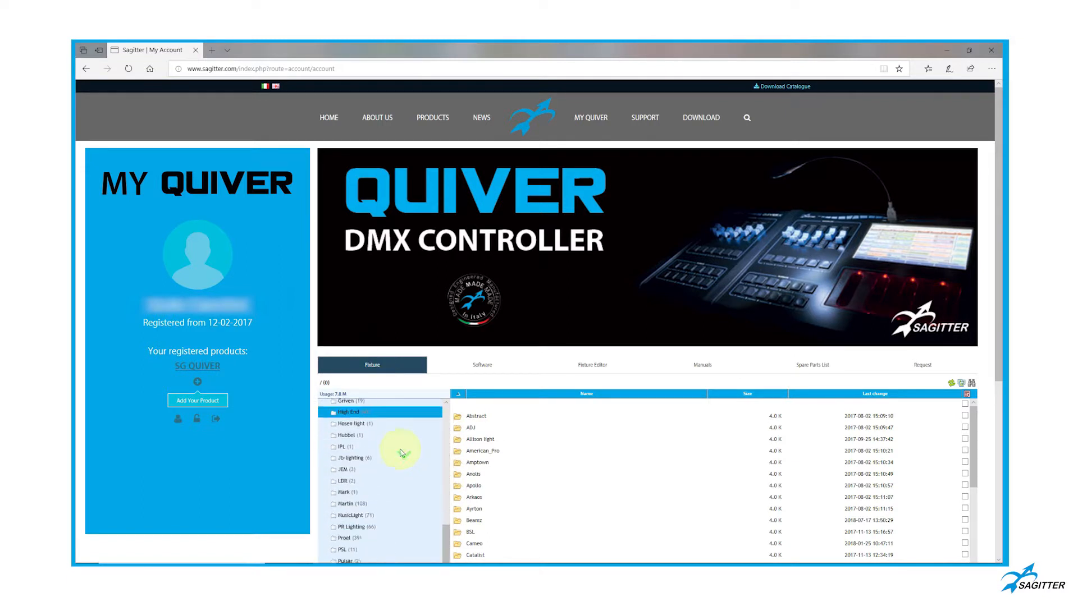
{"action": "scroll", "scroll_direction": "down", "scroll_amount": 3}
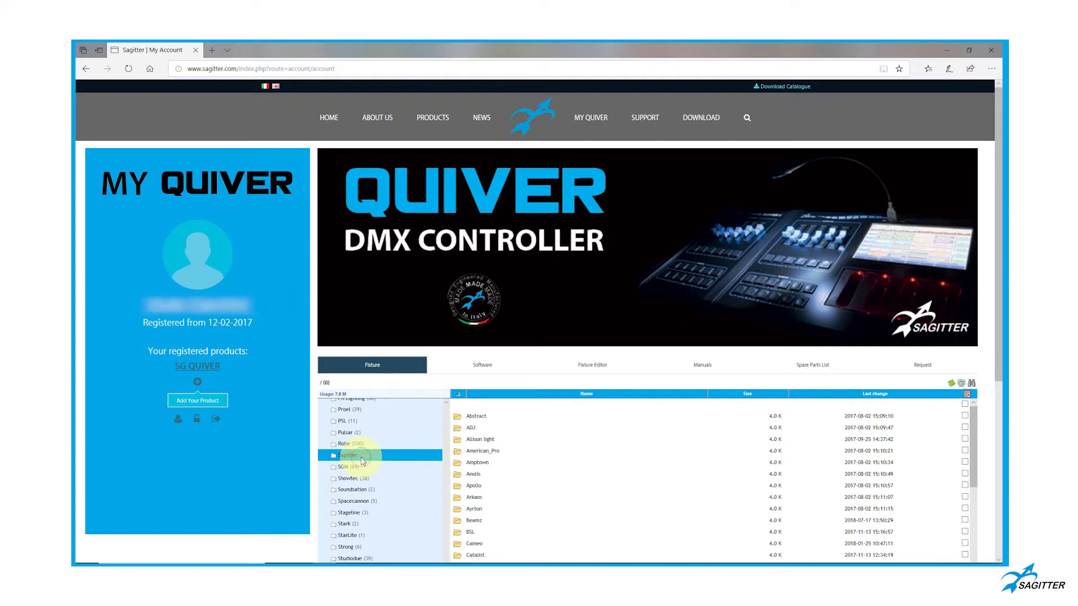
{"action": "left_click", "coordinate": [346, 455]}
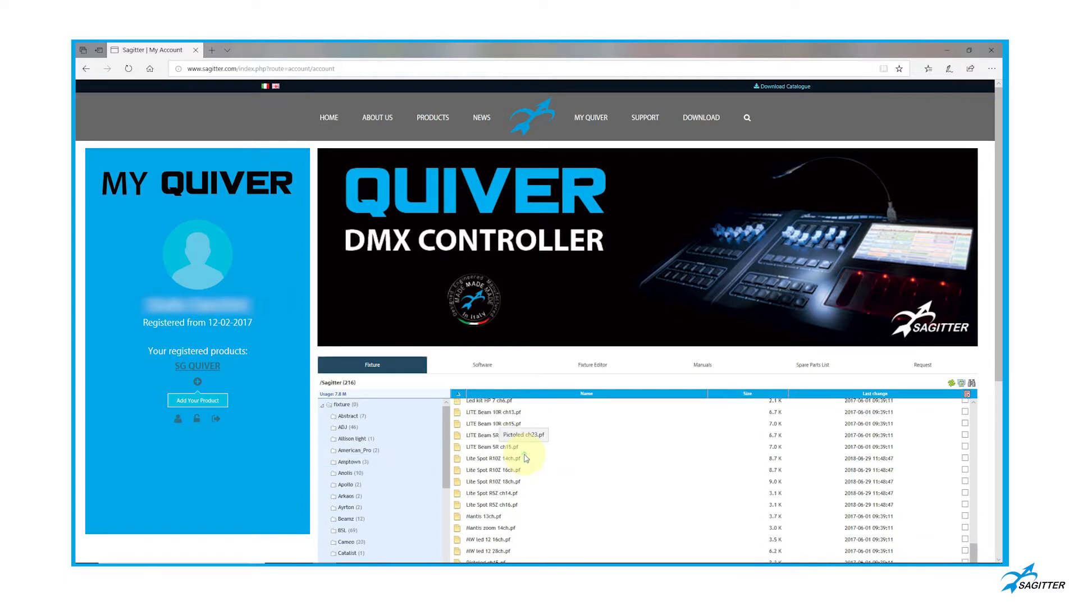
{"action": "right_click", "coordinate": [493, 462]}
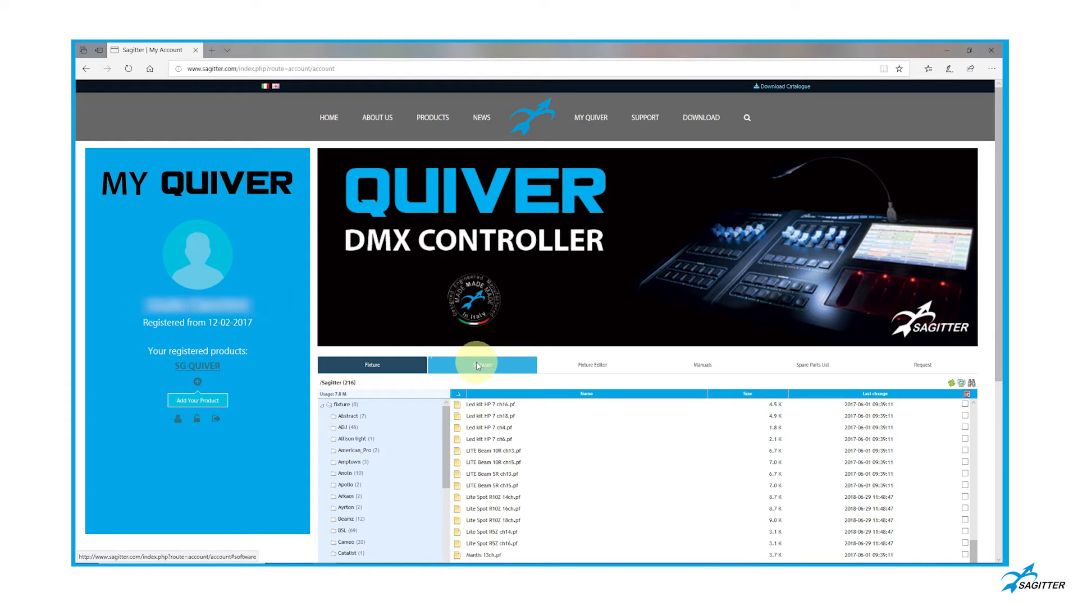
Show the Software tab listing the QUIVER 1.10 and 1.11 zip downloads
{"action": "left_click", "coordinate": [482, 364]}
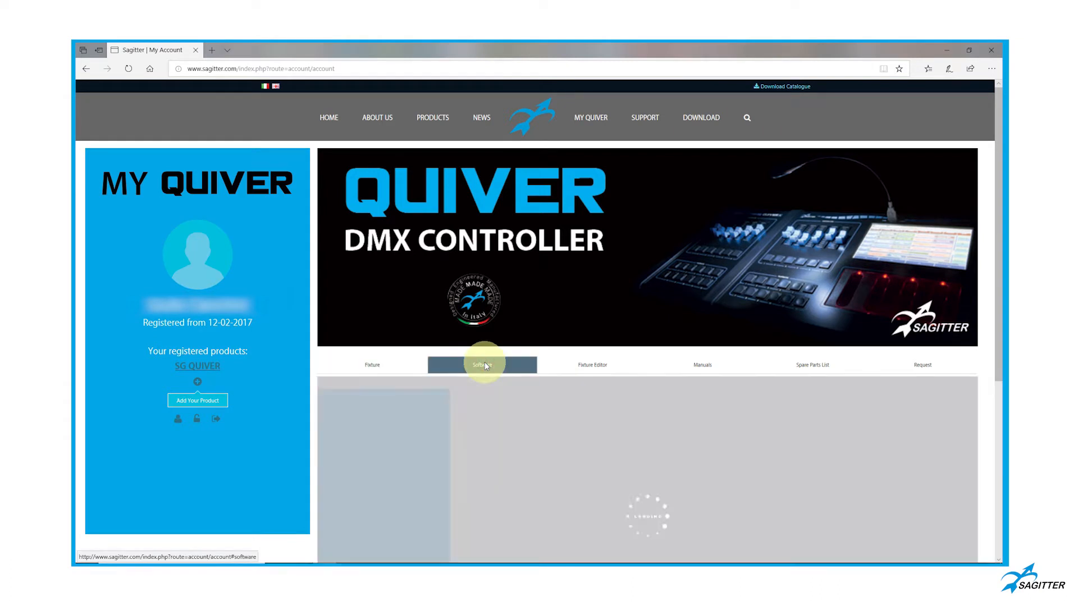
{"action": "left_click", "coordinate": [481, 364]}
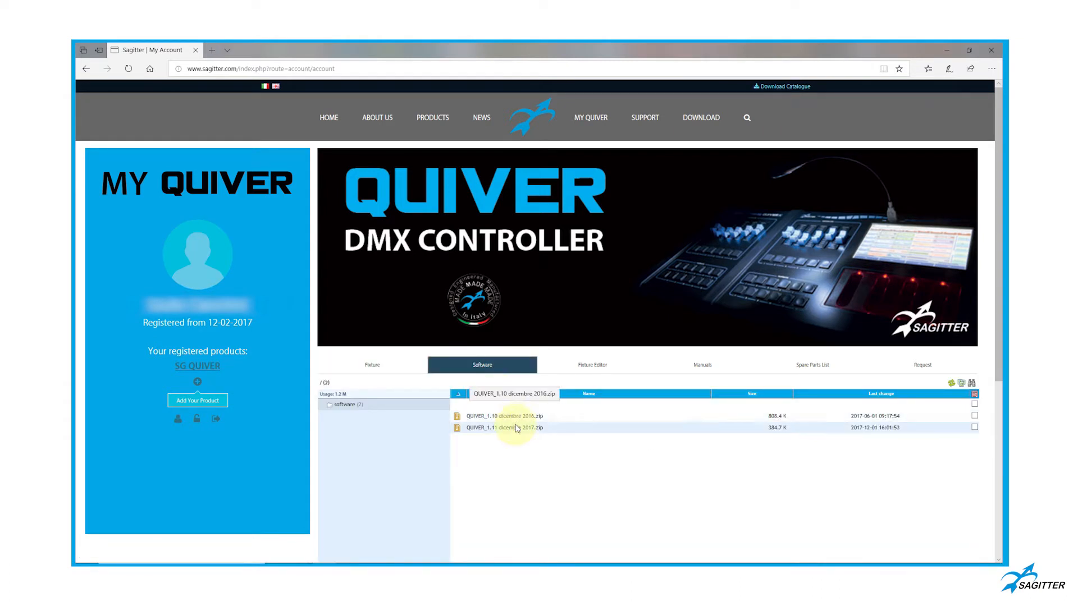
{"action": "right_click", "coordinate": [514, 427]}
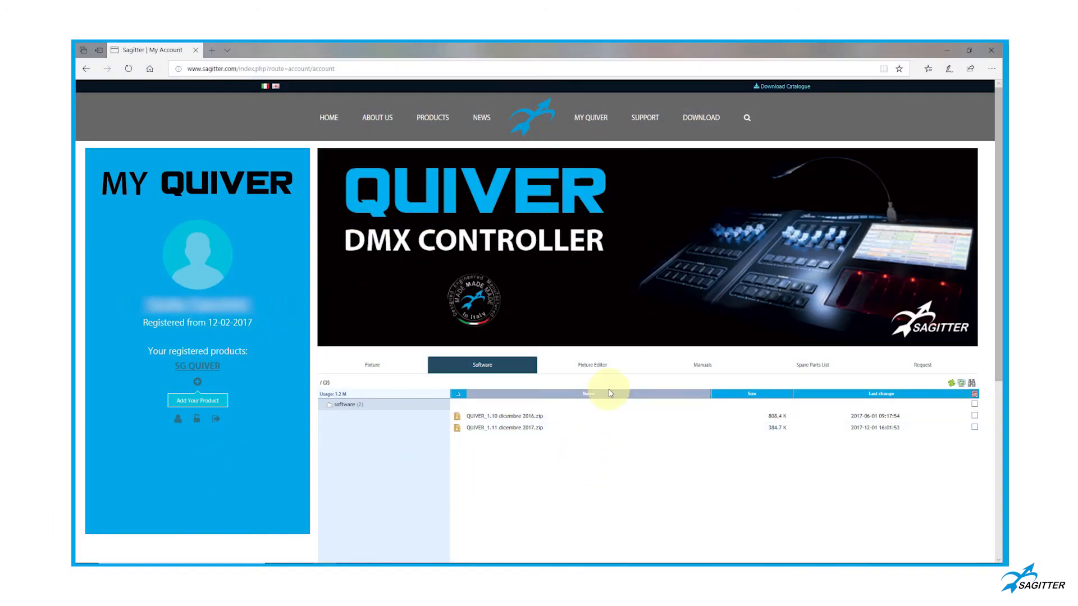
Show the Fixture Editor tab with the 2.2 M FixturEditor.exe download
{"action": "left_click", "coordinate": [590, 365]}
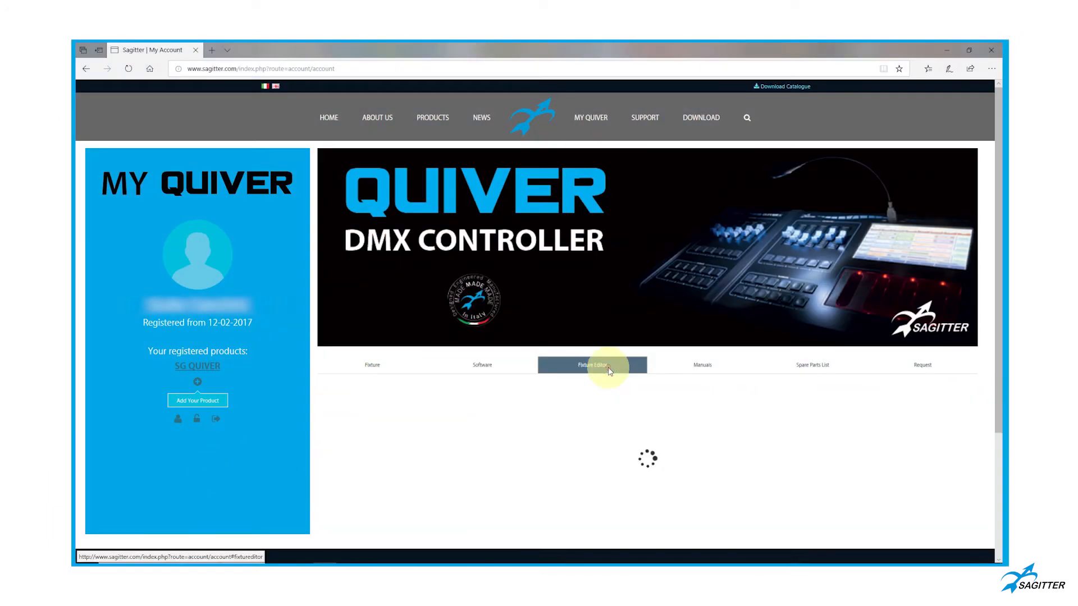
{"action": "left_click", "coordinate": [592, 365]}
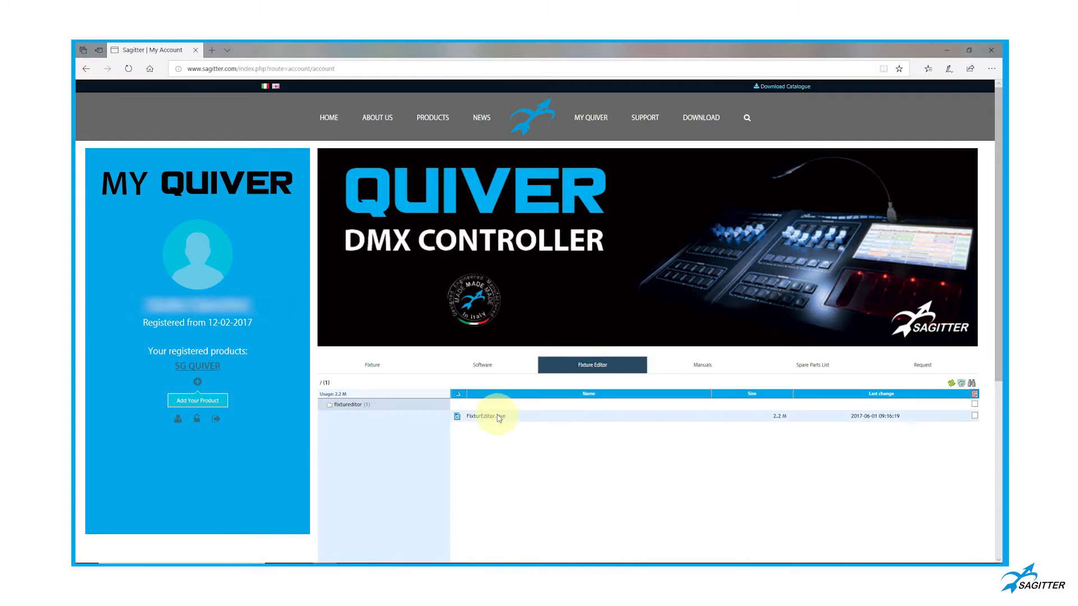
{"action": "right_click", "coordinate": [485, 416]}
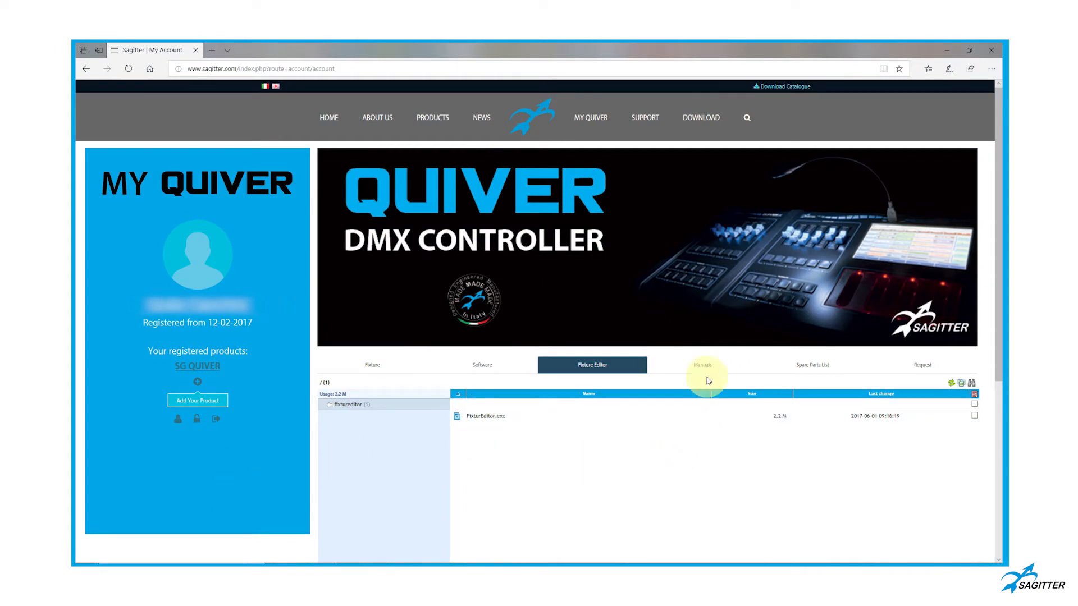
Show the Manuals tab and read through the QUIVER Quick Guide preview
{"action": "left_click", "coordinate": [702, 365]}
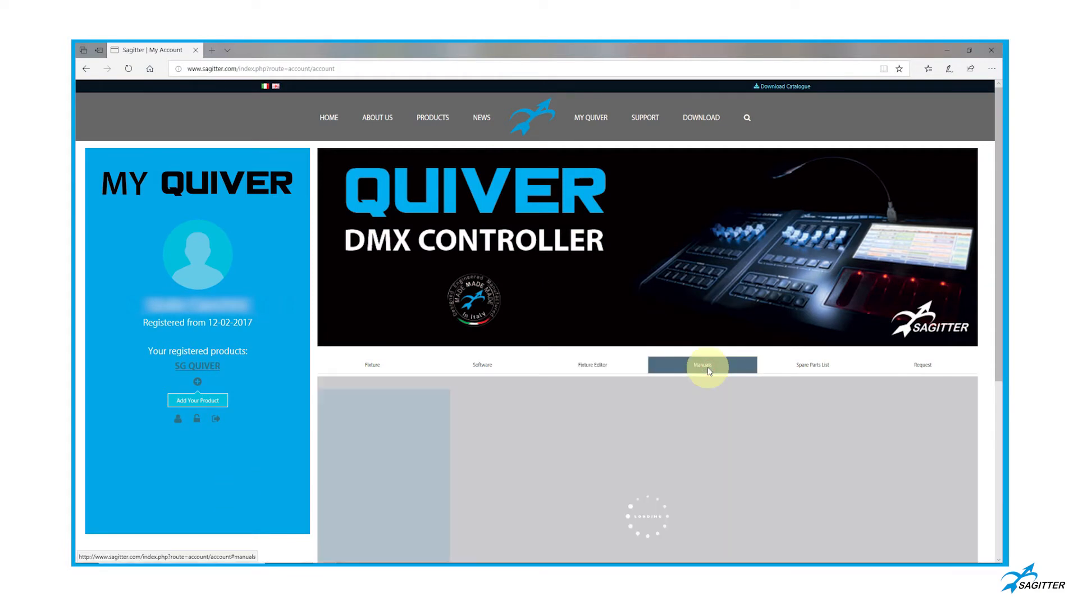
{"action": "left_click", "coordinate": [701, 365]}
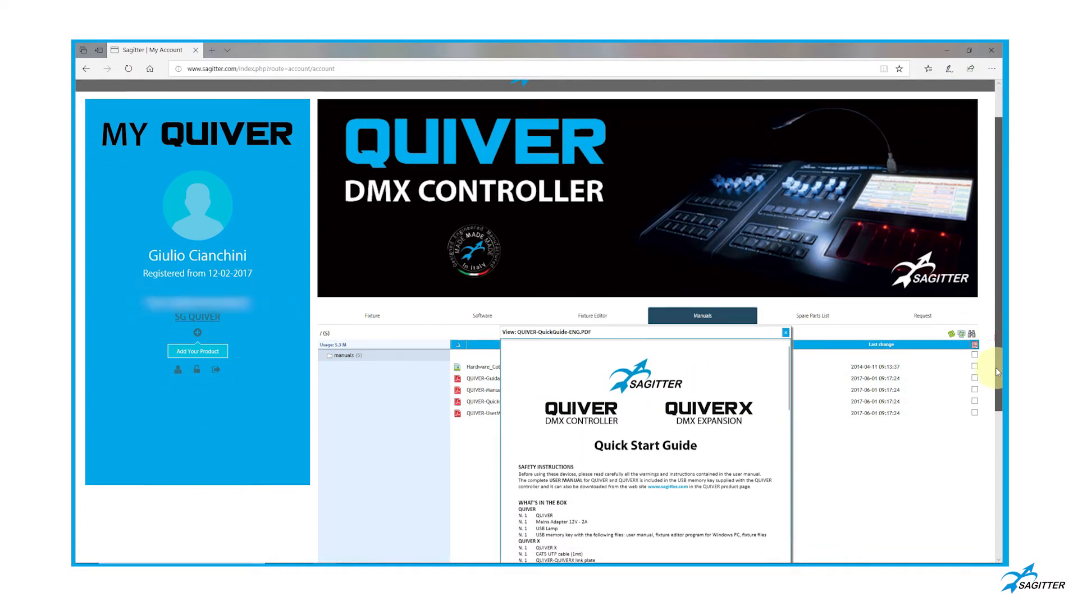
{"action": "scroll", "scroll_direction": "down", "scroll_amount": 3}
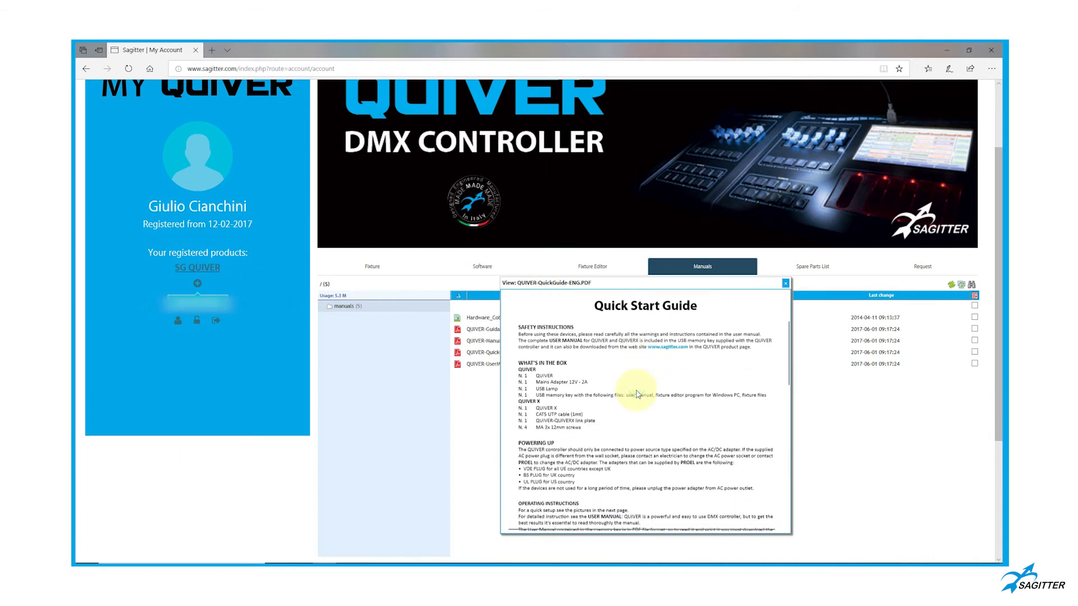
{"action": "scroll", "scroll_direction": "down", "scroll_amount": 3}
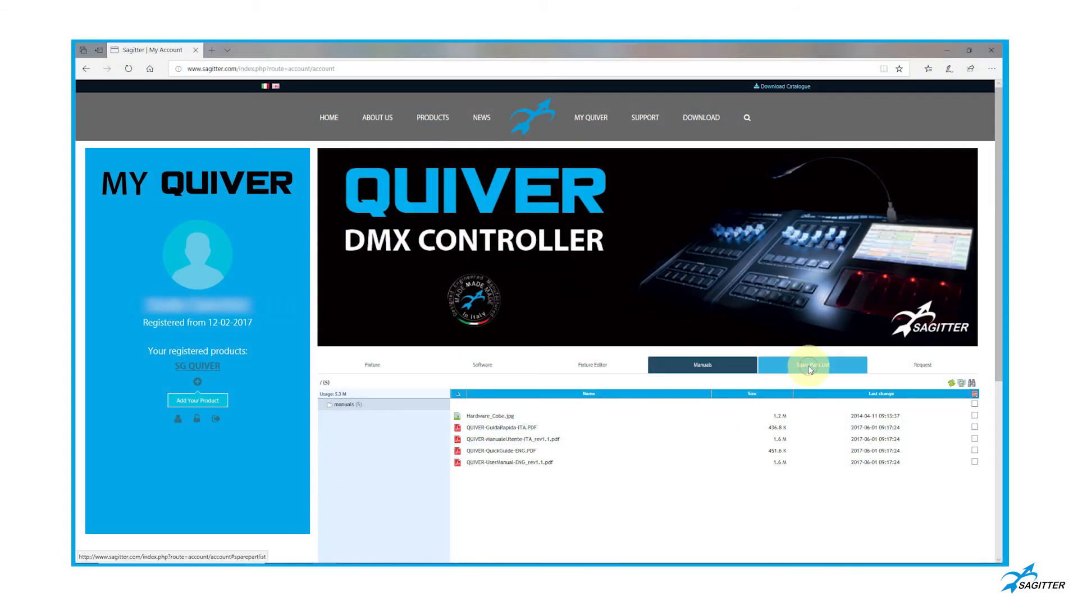
Preview SG_QUIVER_Service_Manual.pdf from the Spare Parts List documents
{"action": "left_click", "coordinate": [811, 364]}
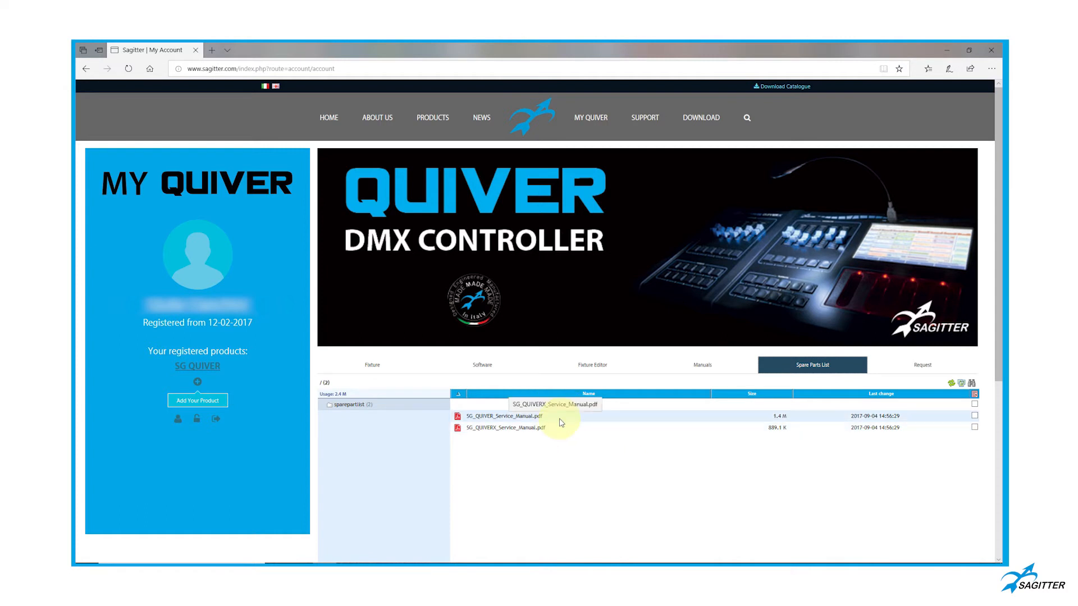
{"action": "left_click", "coordinate": [502, 415]}
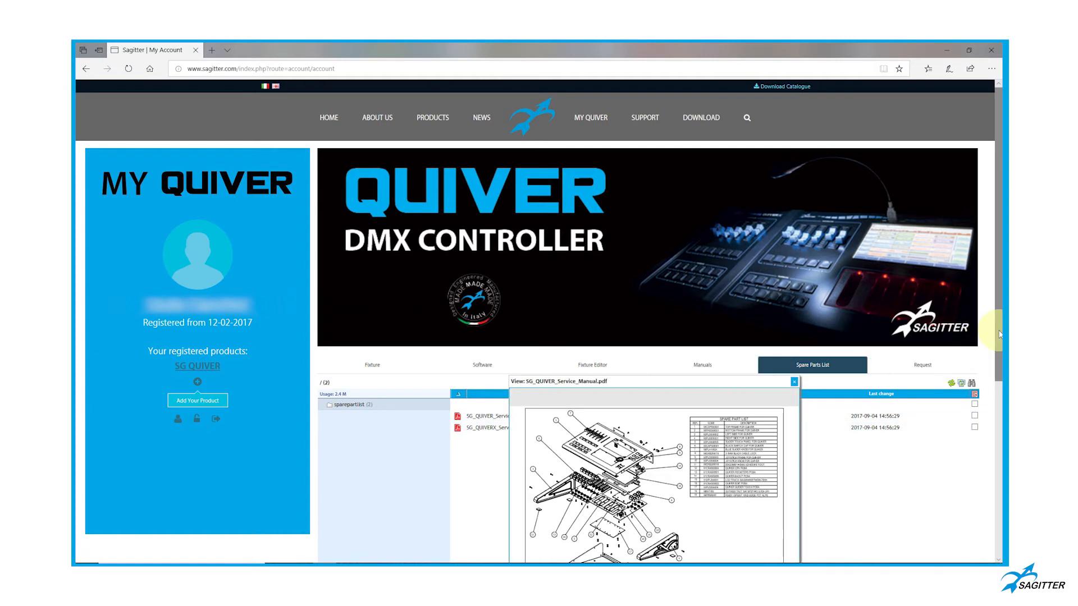
{"action": "scroll", "scroll_direction": "down", "scroll_amount": 3}
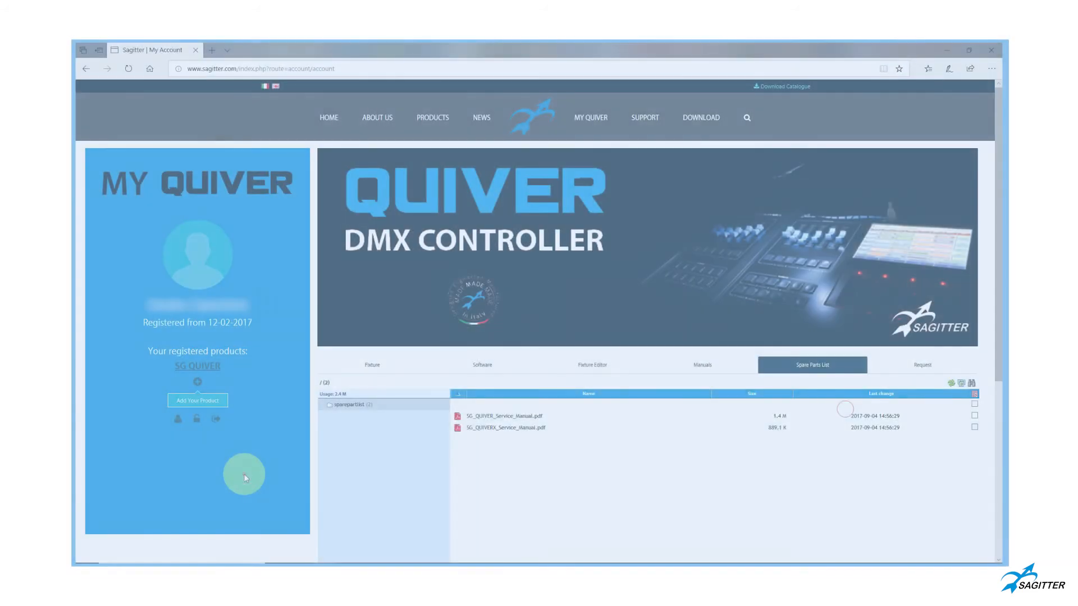
{"action": "left_click", "coordinate": [920, 365]}
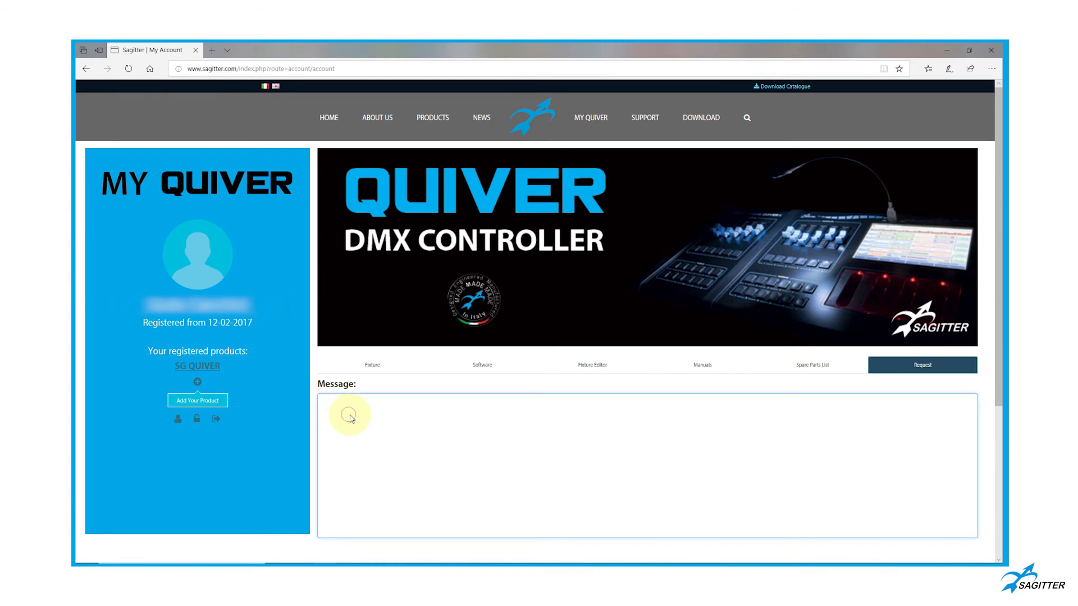
Type 'Hello, I need support please' into the Request message box
{"action": "type", "text": "Hello,"}
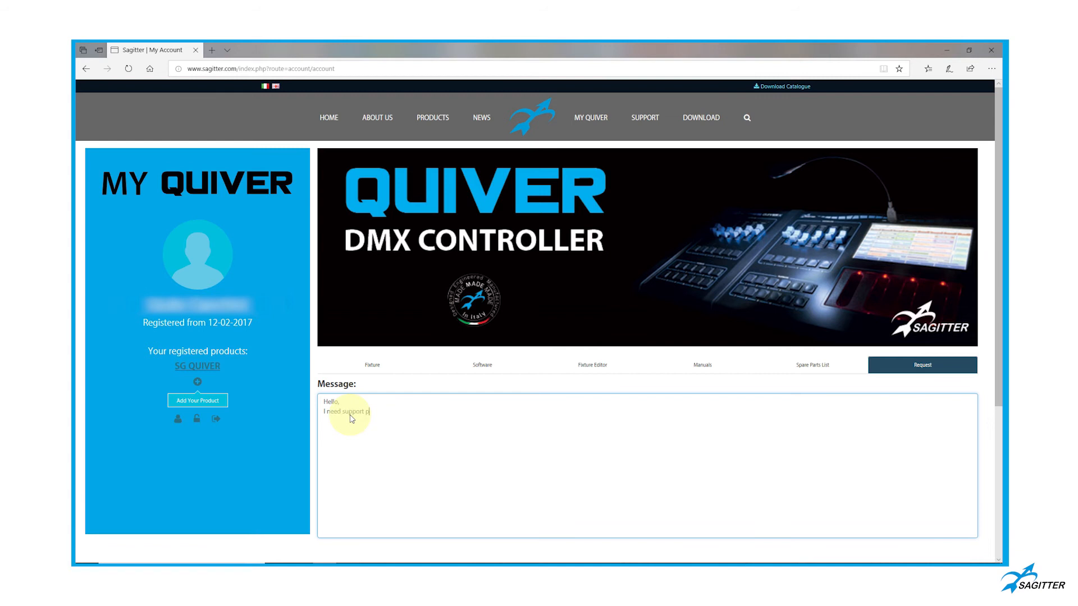
{"action": "type", "text": "lease"}
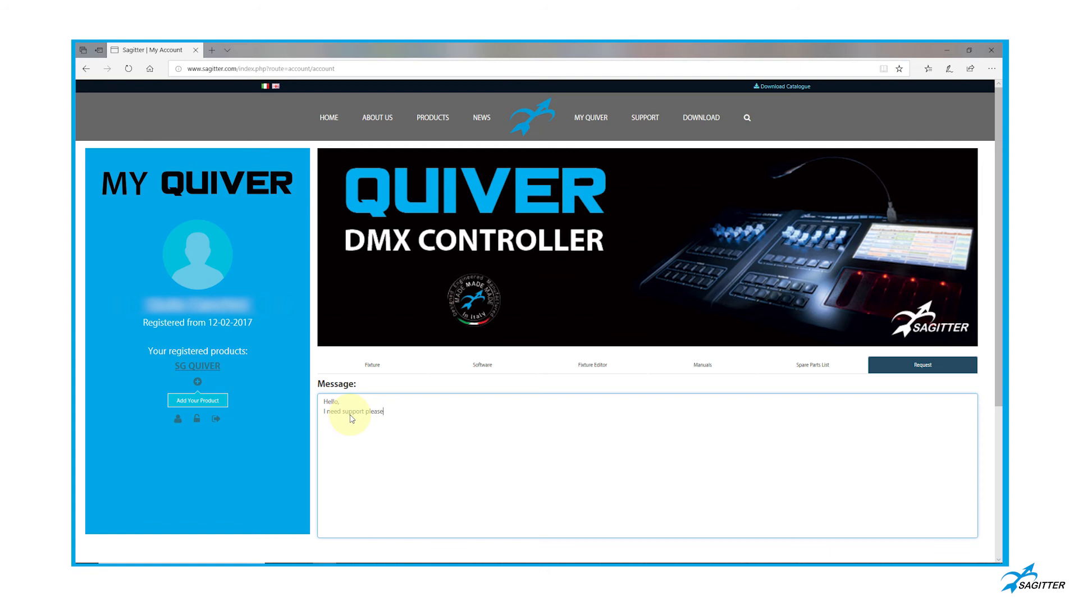
{"action": "mouse_move", "coordinate": [377, 431]}
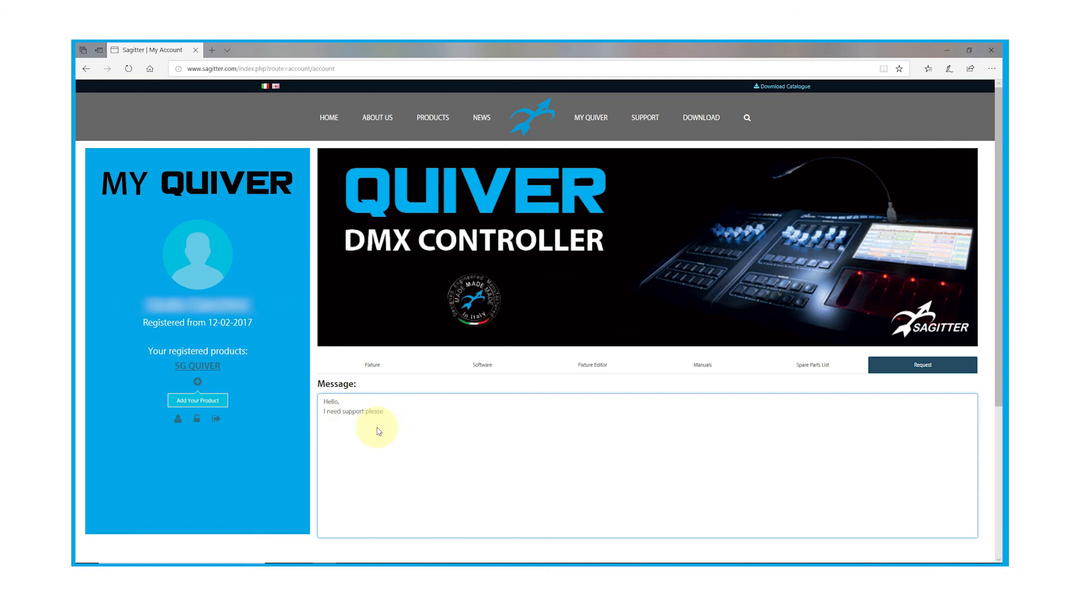